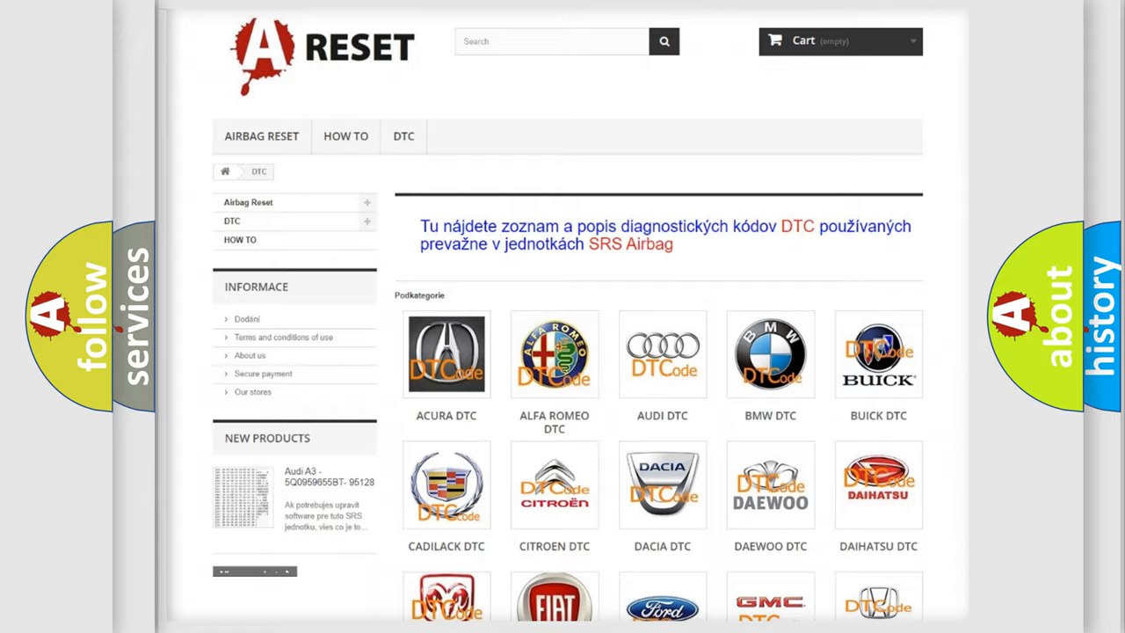
# - Open the GMC DTC page and browse its B-series subcategories from _B0002 onward
pyautogui.scroll(-3)
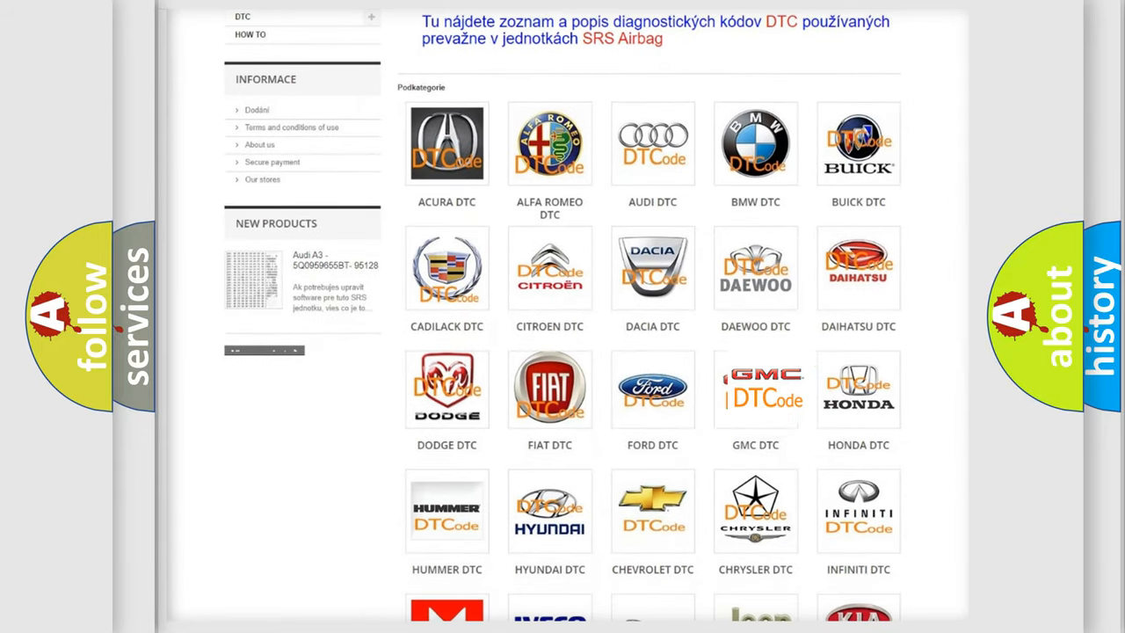
pyautogui.click(754, 389)
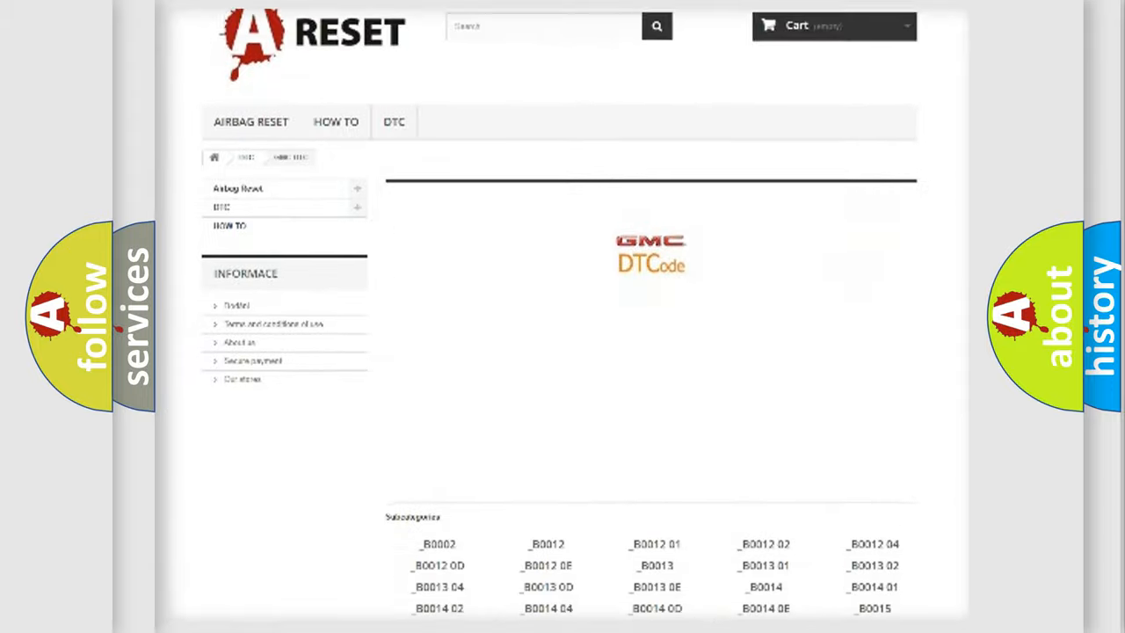
pyautogui.scroll(-3)
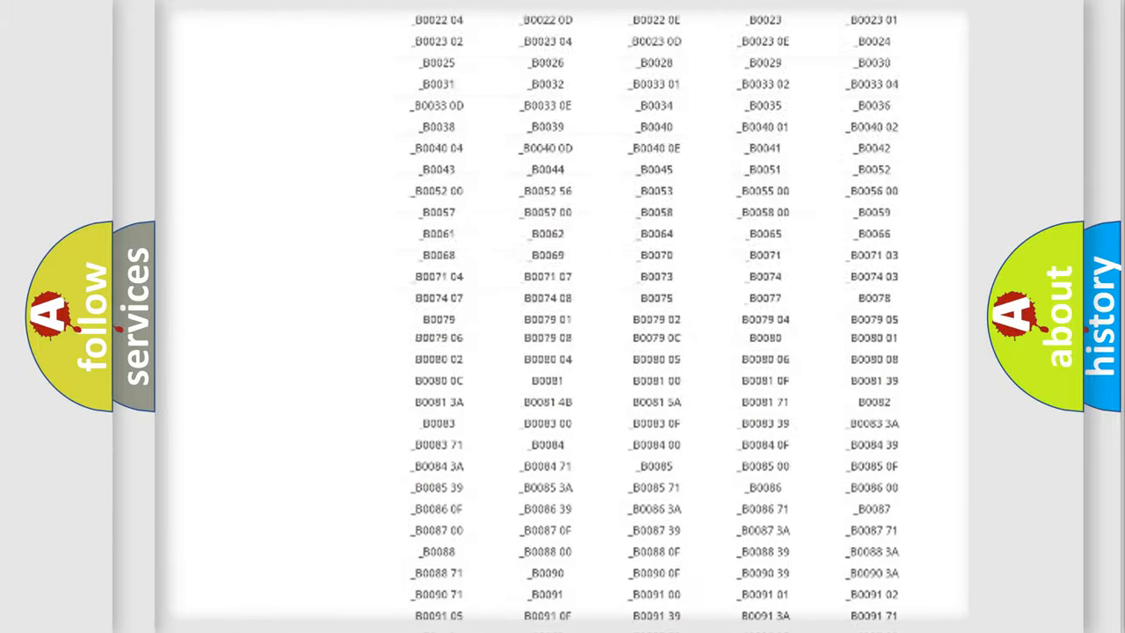
pyautogui.scroll(3)
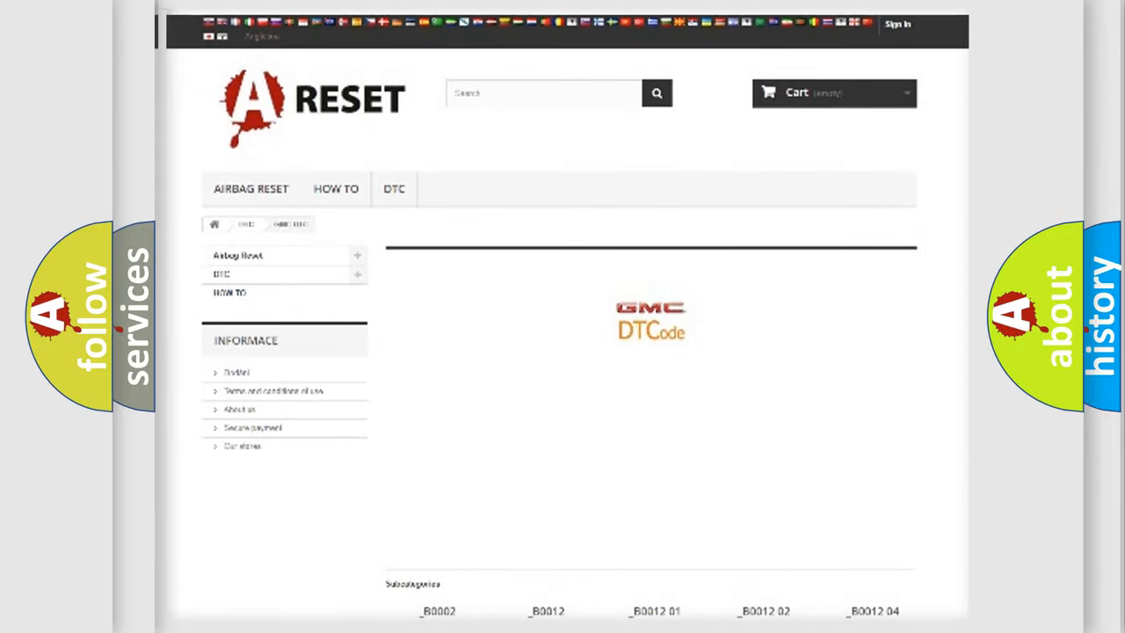